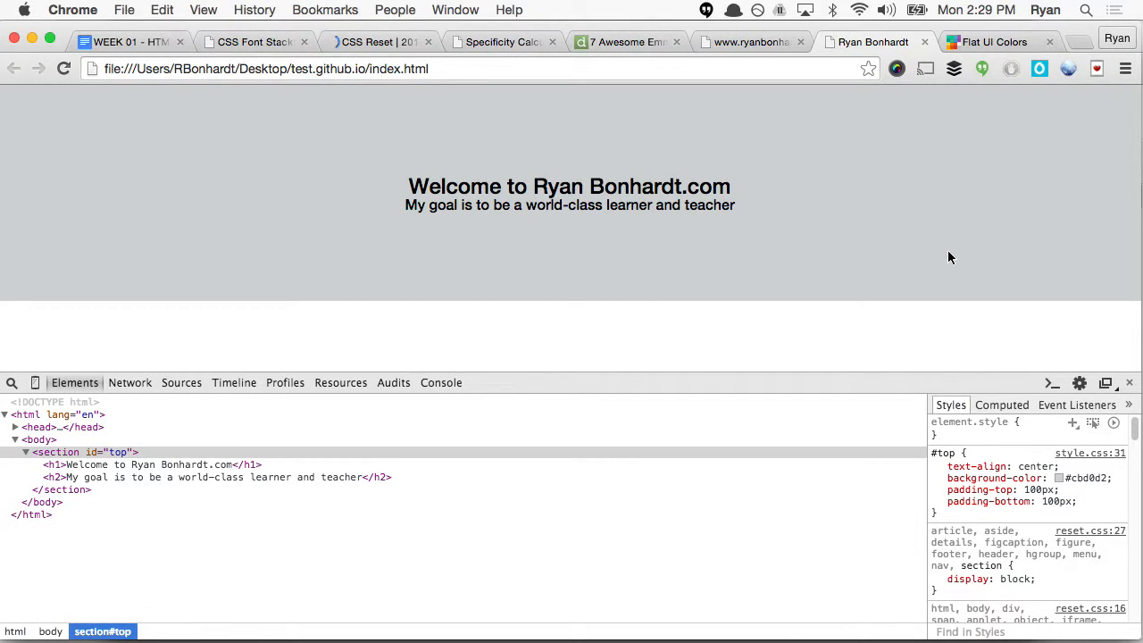
mouse_move(928, 394)
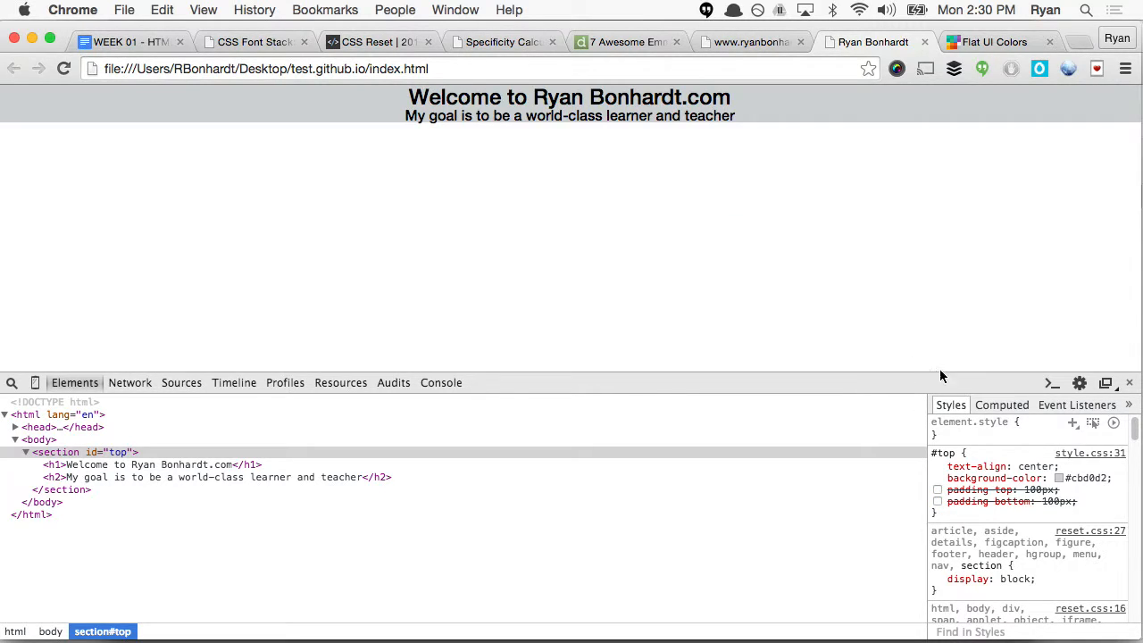
mouse_move(961, 435)
text(width:)
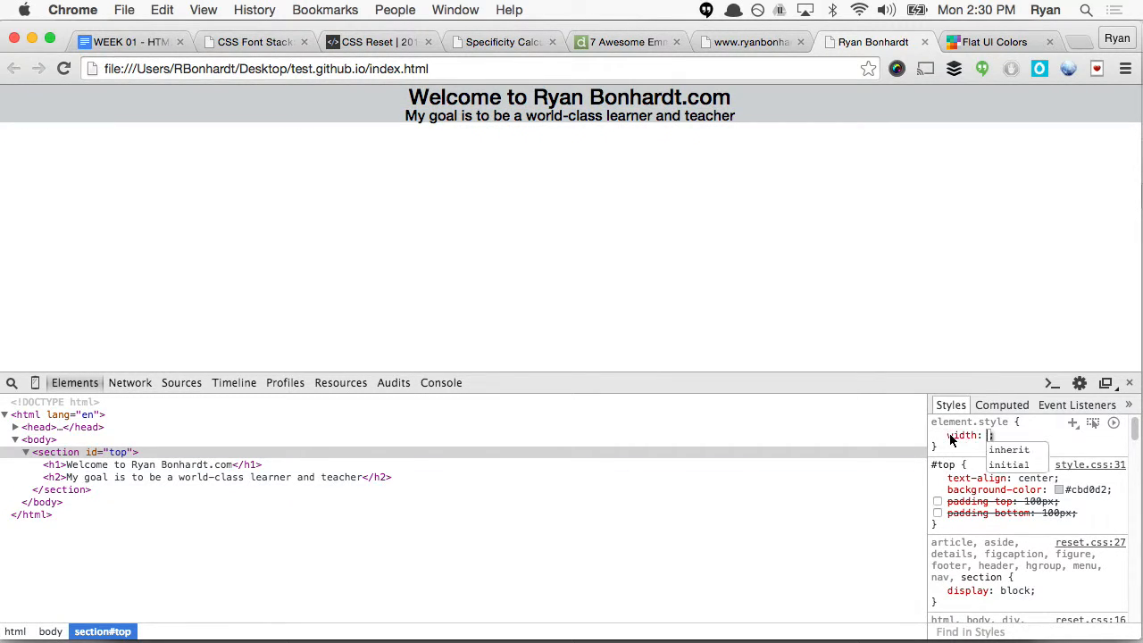
text(500px)
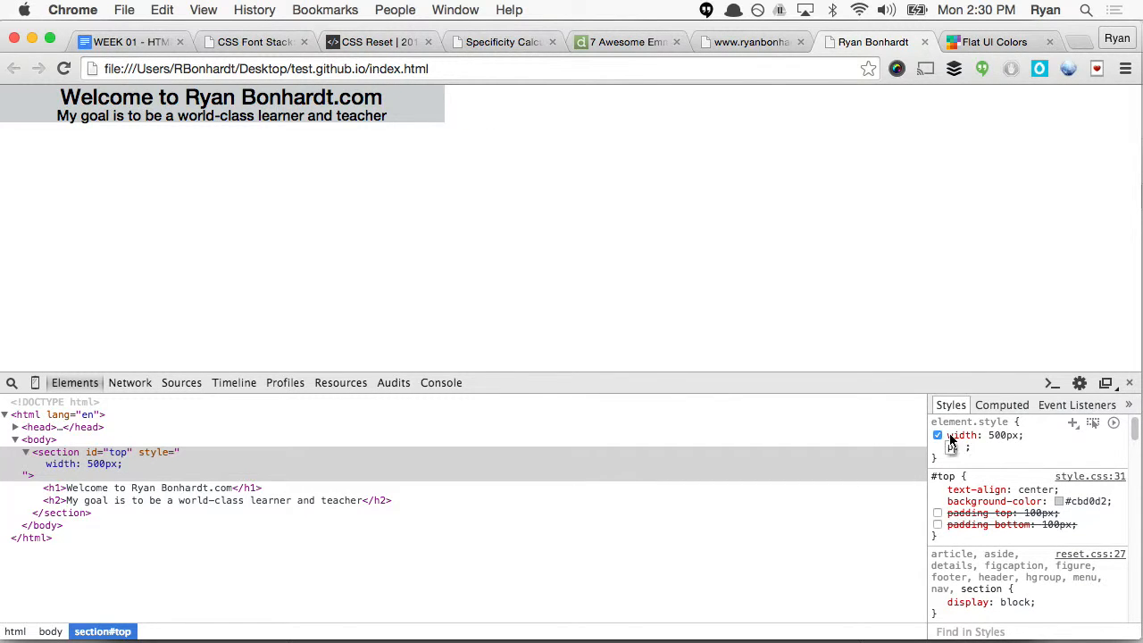
text(padding-top)
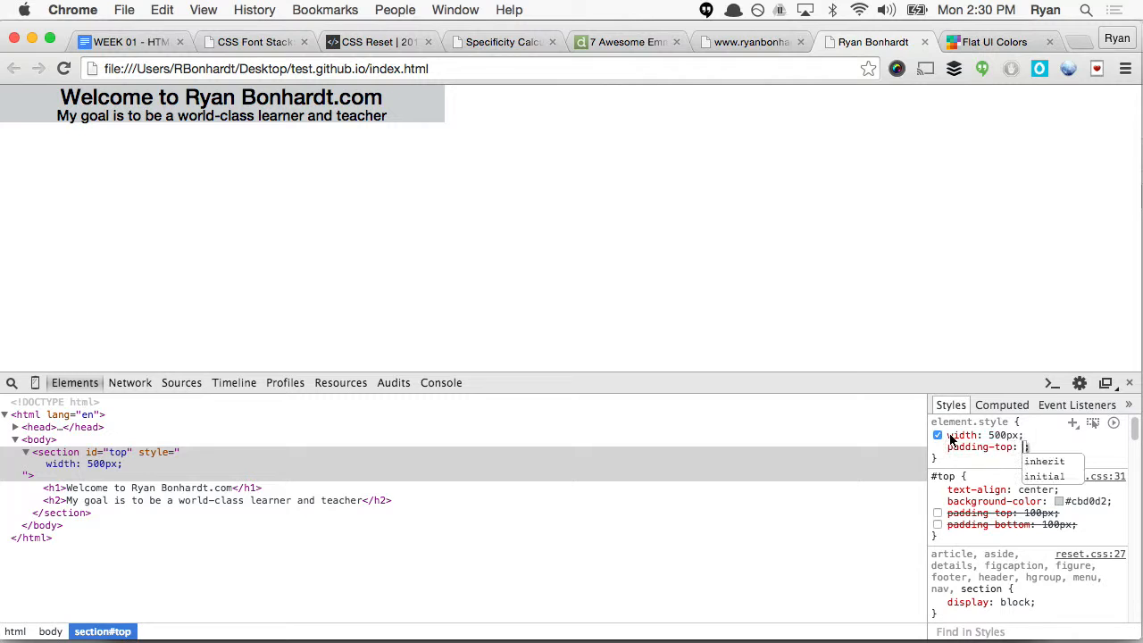
text(10pz)
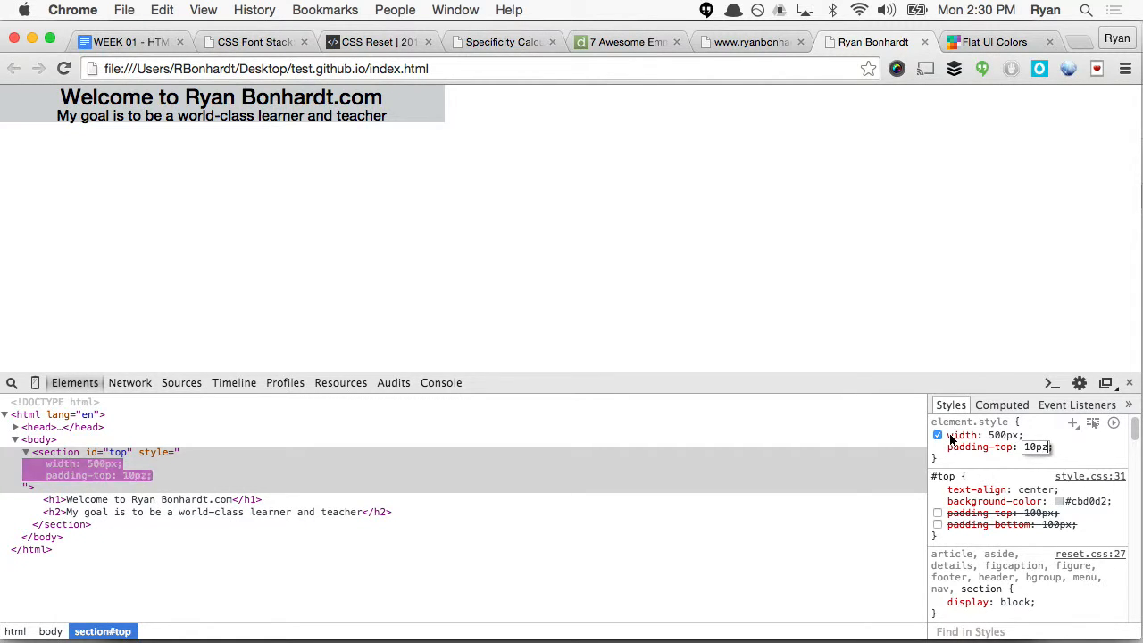